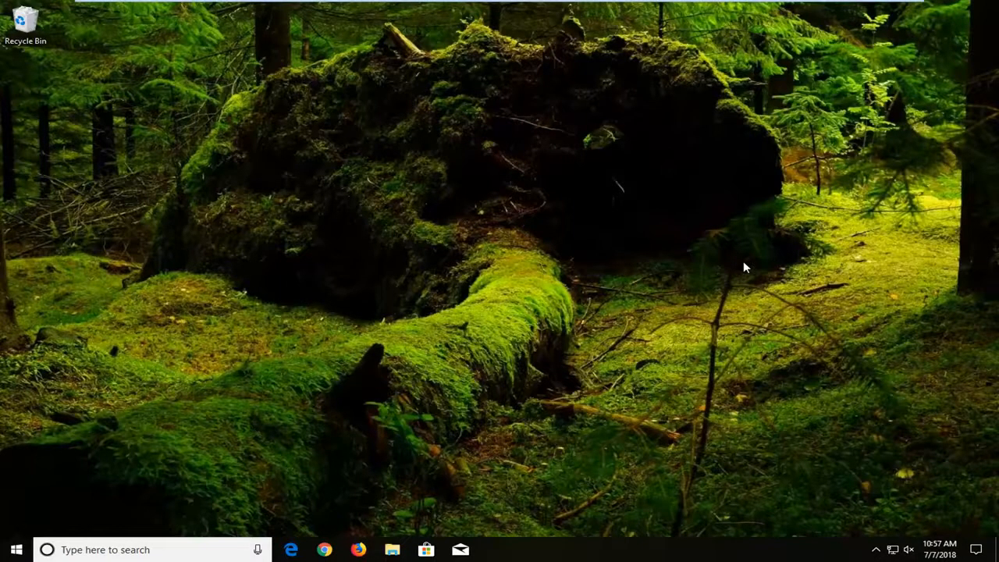
# Search the taskbar for 'control panel' and open the Control Panel best match.
pyautogui.write('control panel')
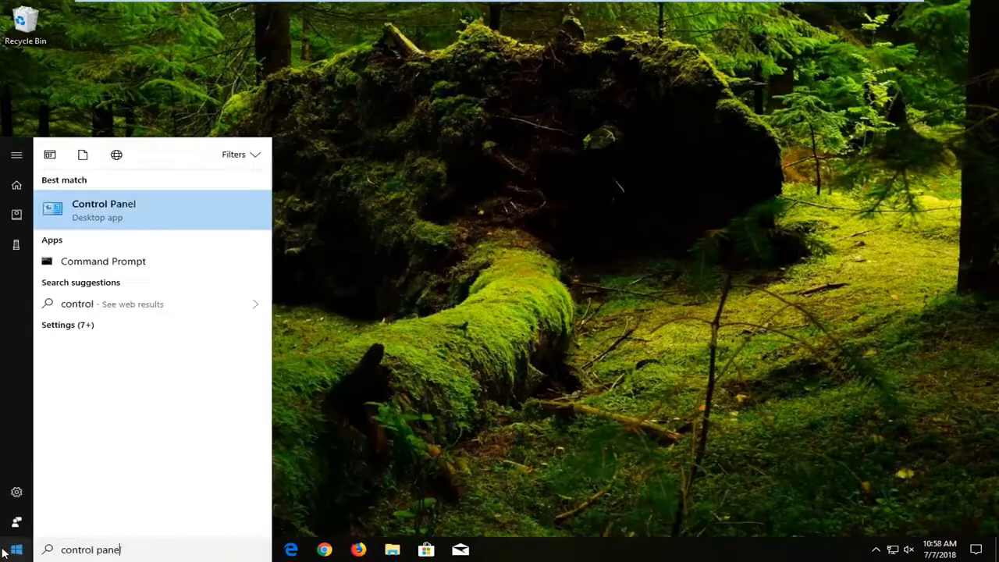
pyautogui.write('l')
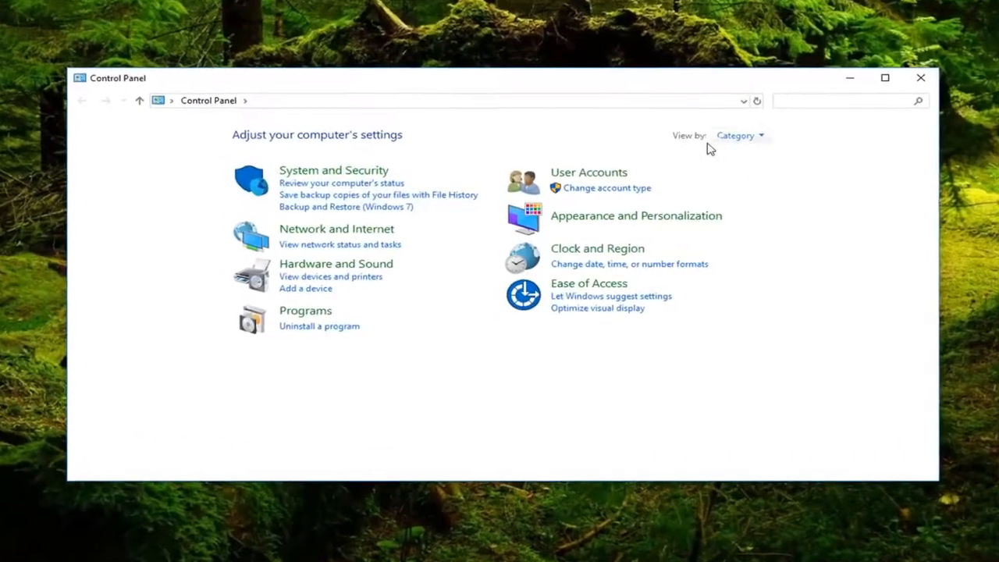
# Switch Control Panel's view to Large icons, then open User Accounts.
pyautogui.click(739, 136)
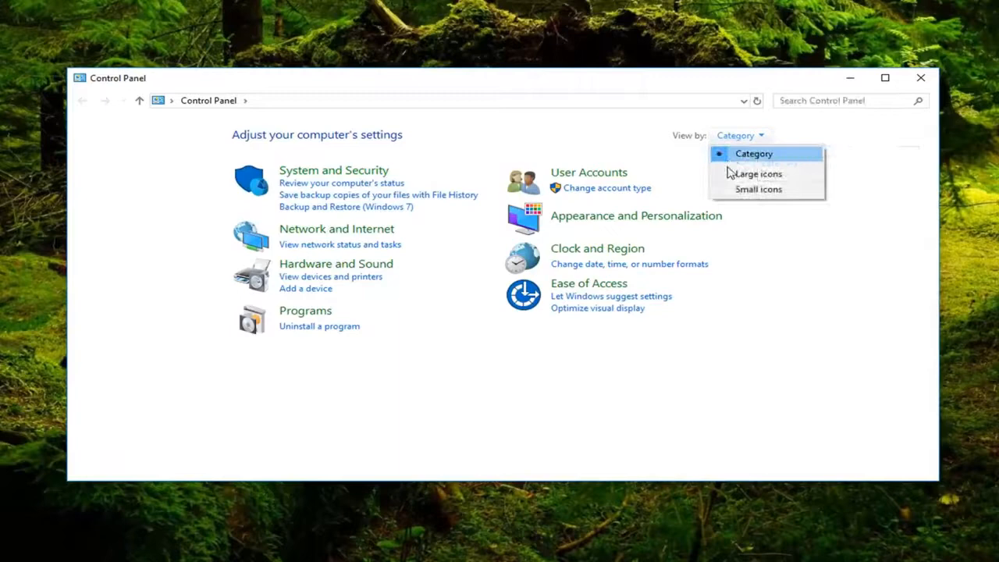
pyautogui.click(757, 173)
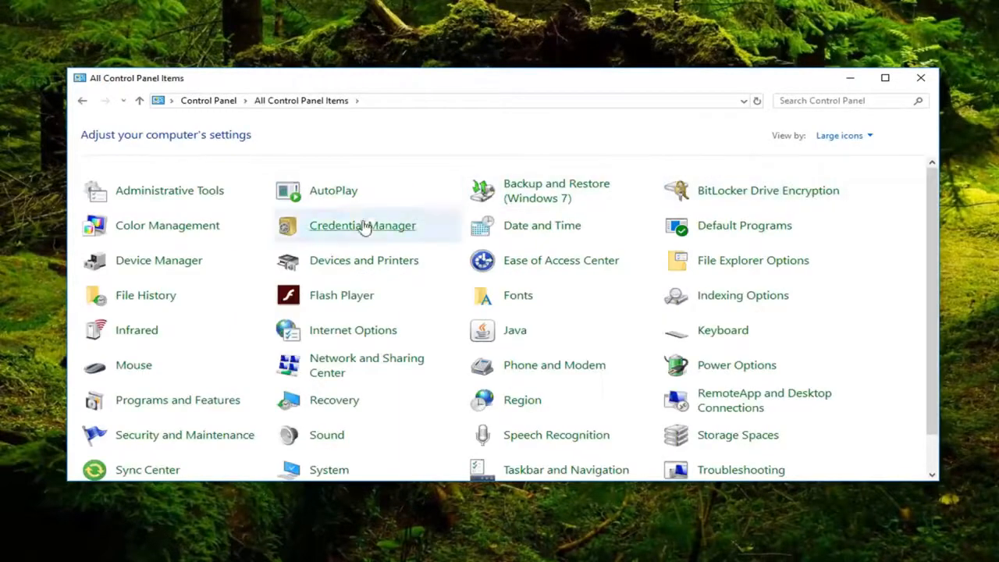
pyautogui.moveTo(375, 226)
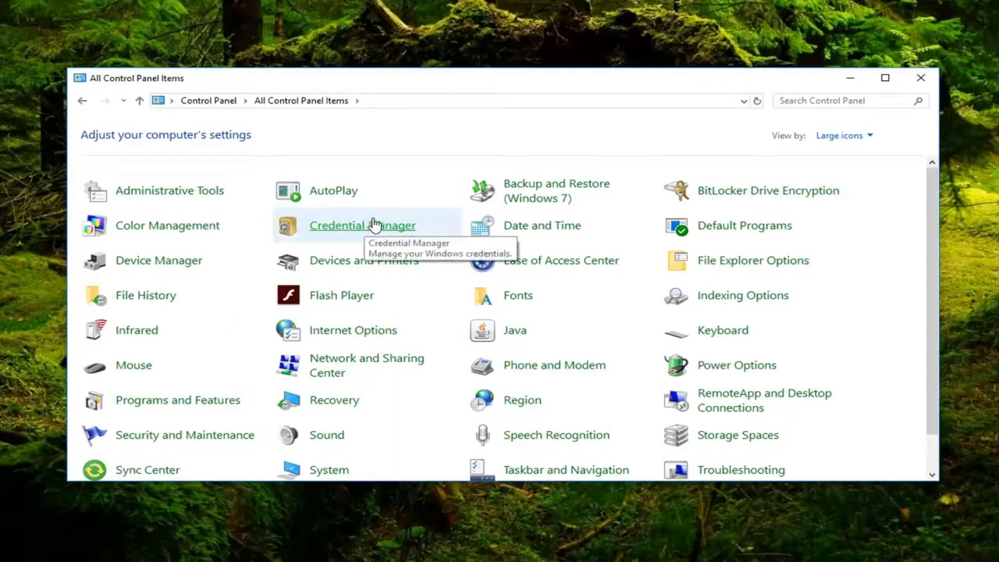
pyautogui.scroll(-3)
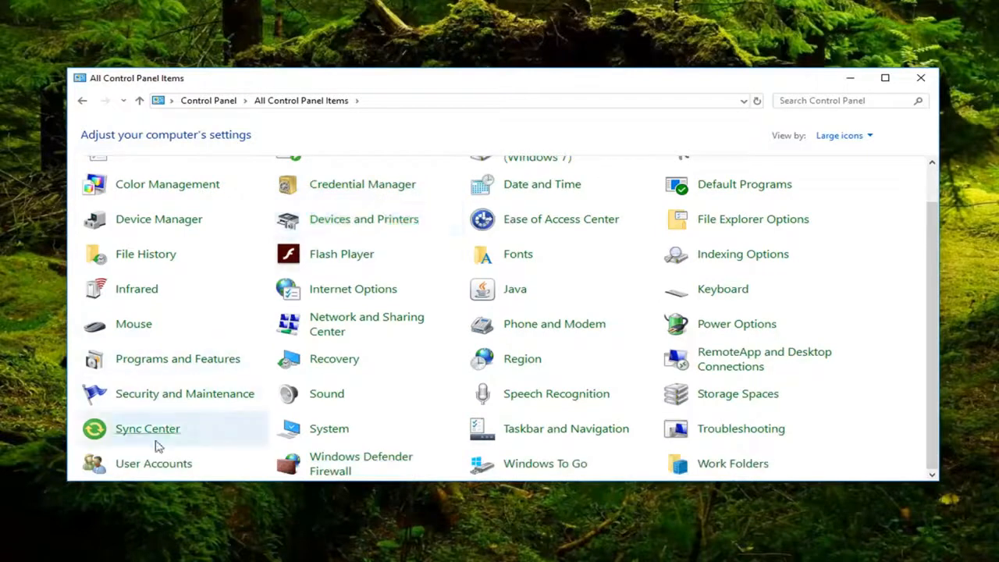
pyautogui.click(153, 463)
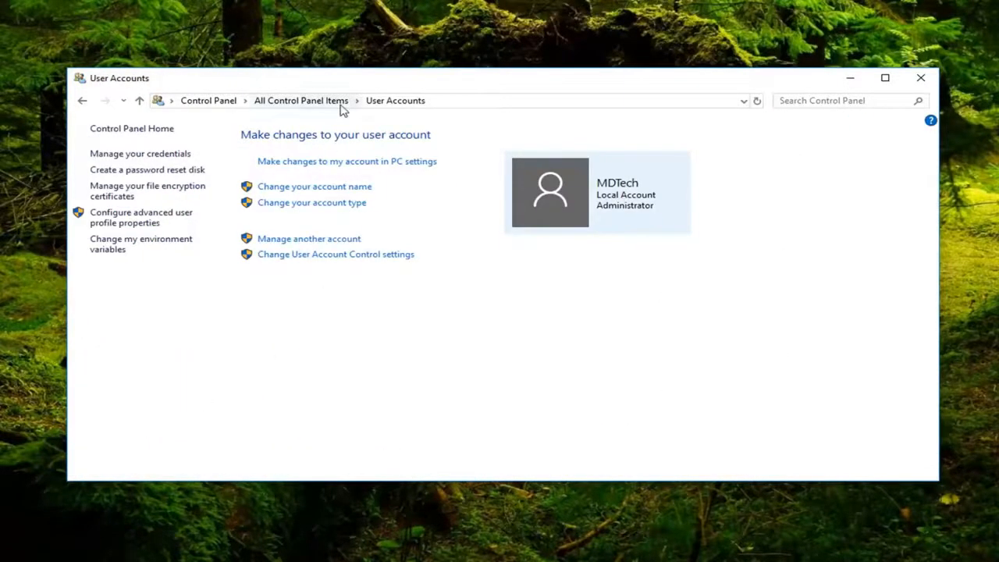
pyautogui.moveTo(128, 341)
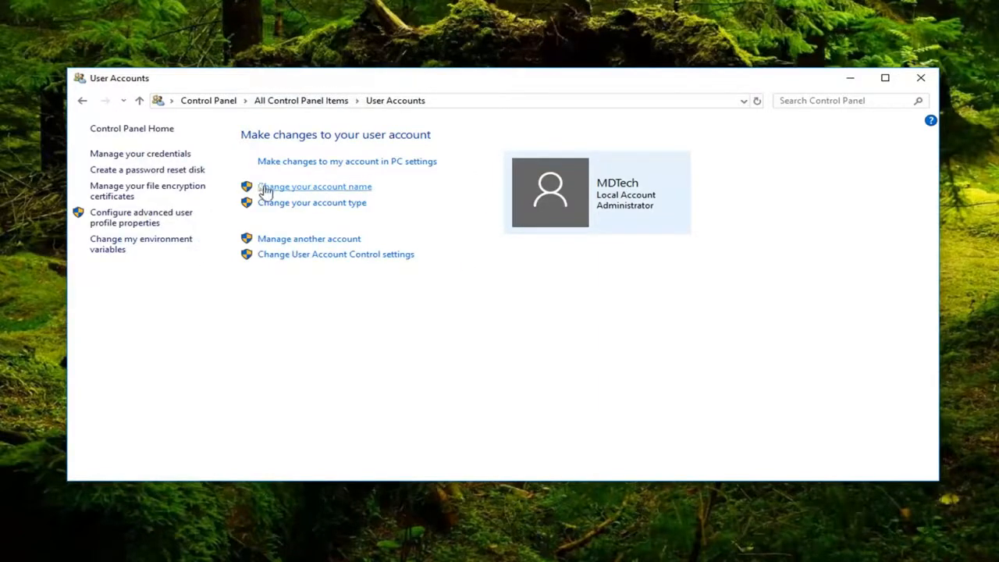
pyautogui.moveTo(339, 186)
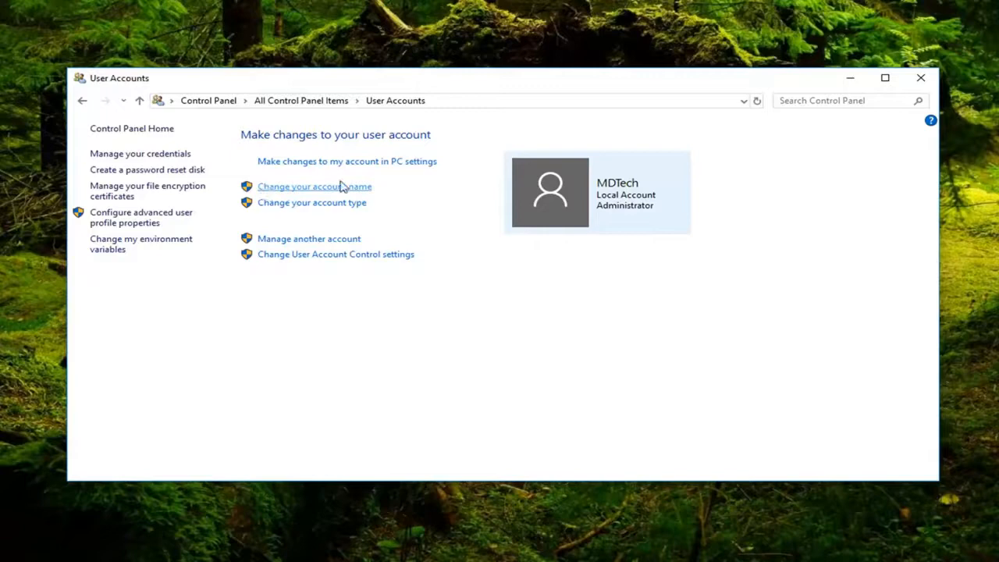
pyautogui.moveTo(303, 191)
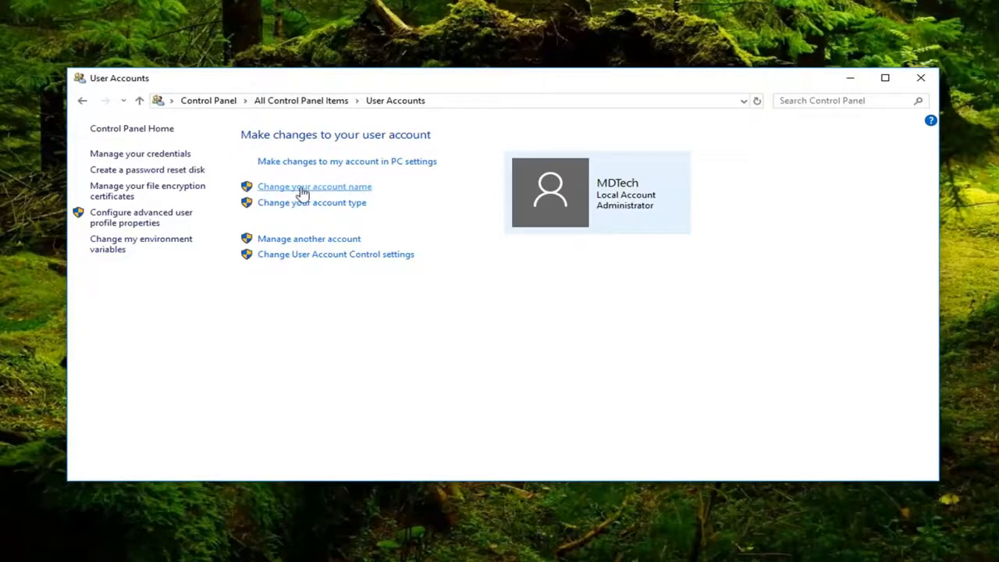
# Change the account name from MDTech to 'MDTechVideos'.
pyautogui.click(314, 186)
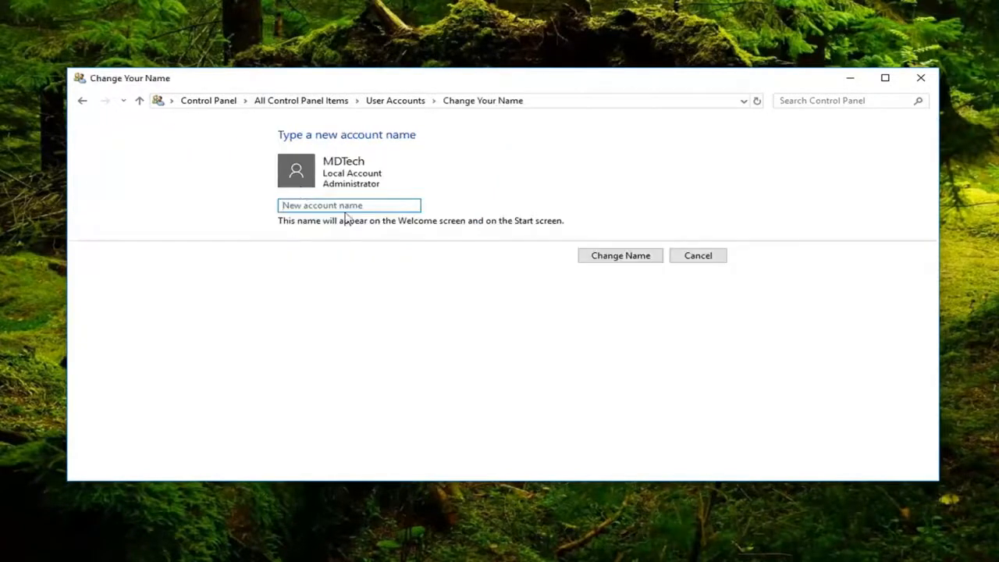
pyautogui.moveTo(360, 162)
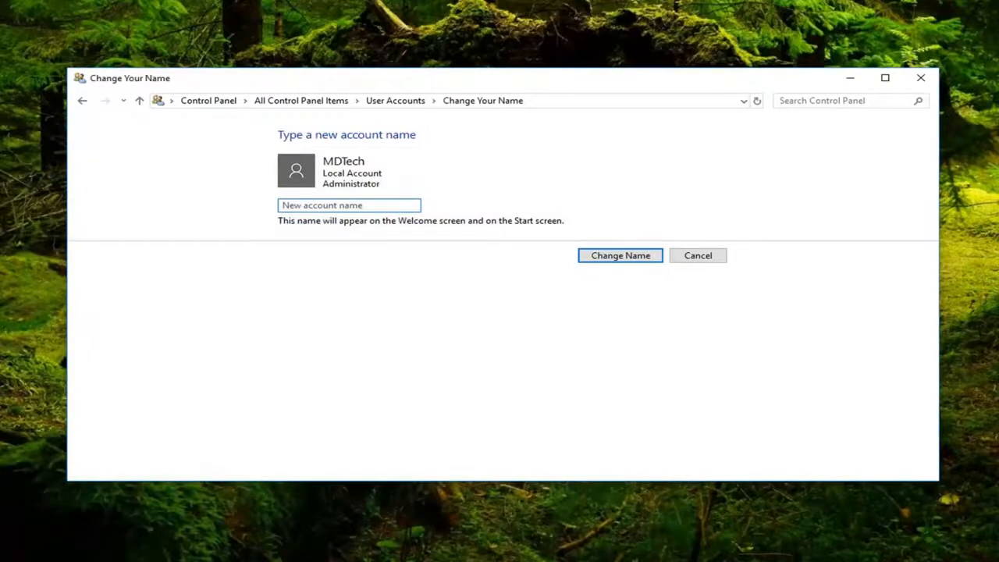
pyautogui.write('MDTechV')
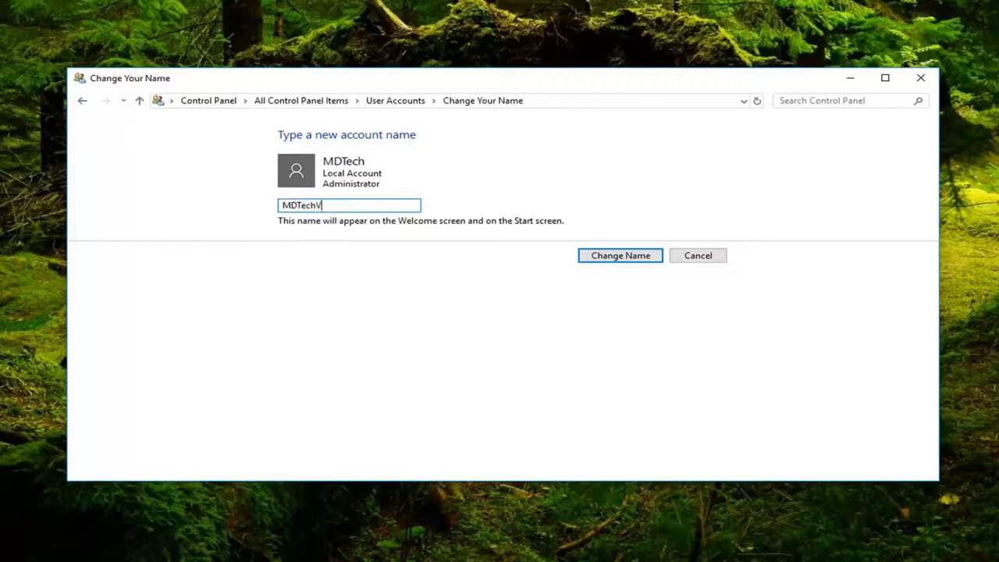
pyautogui.write('ideos')
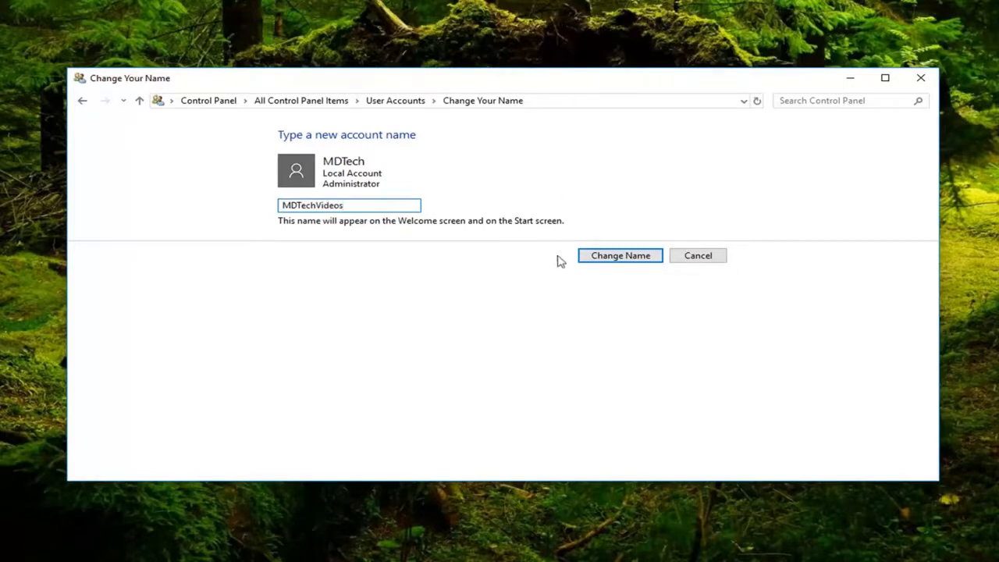
pyautogui.click(620, 255)
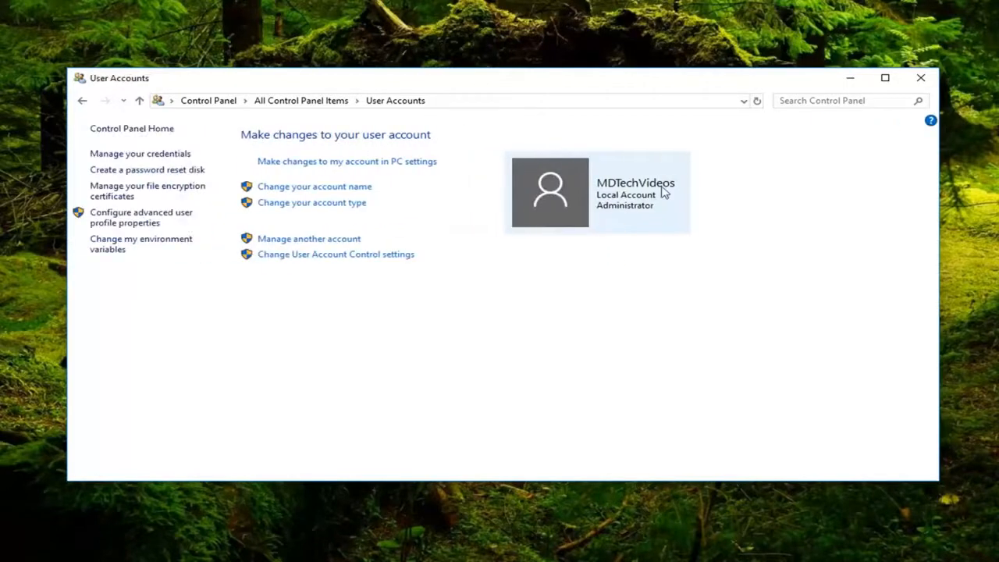
pyautogui.moveTo(647, 193)
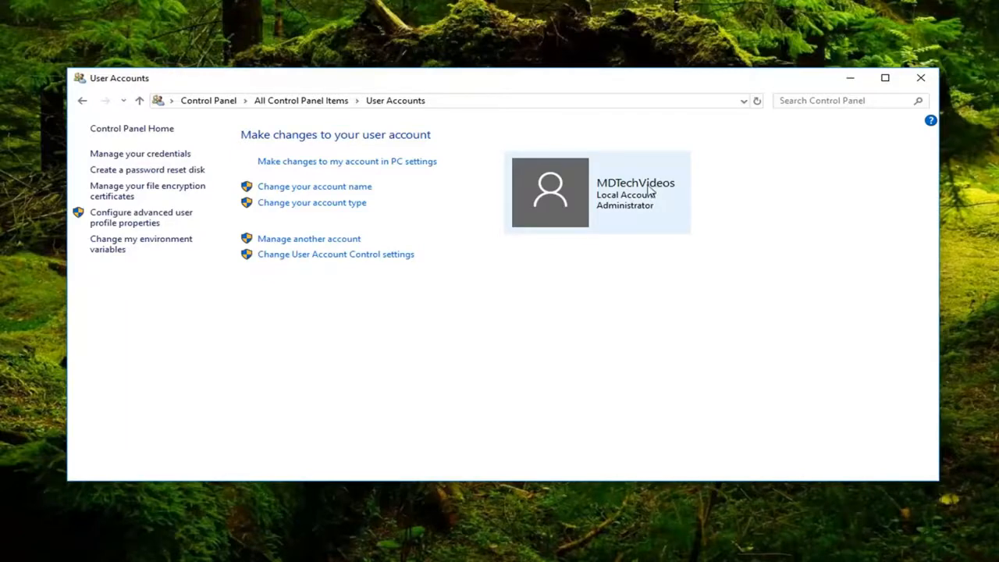
pyautogui.moveTo(622, 206)
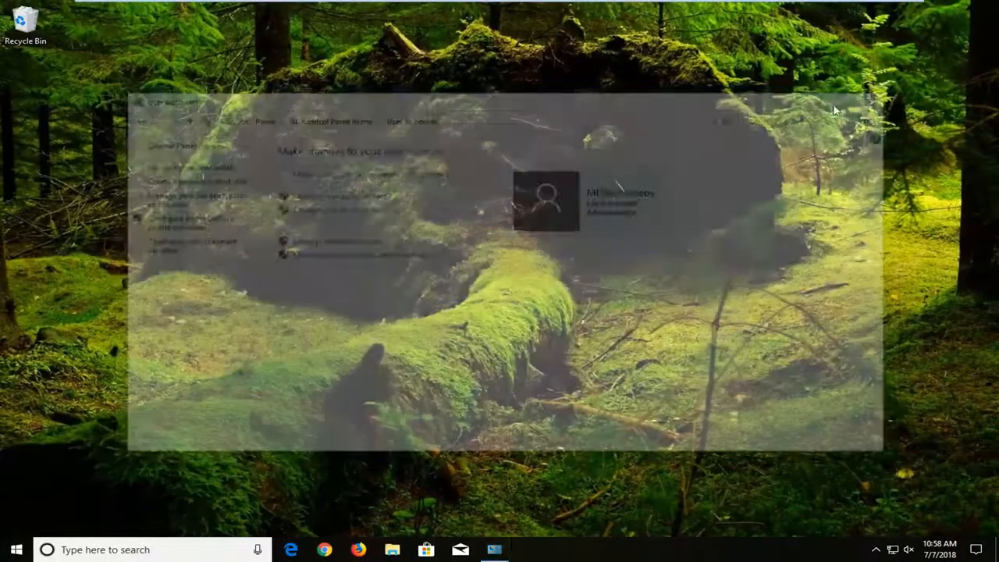
# Search the Start menu for 'settings' to find the Settings app.
pyautogui.click(16, 550)
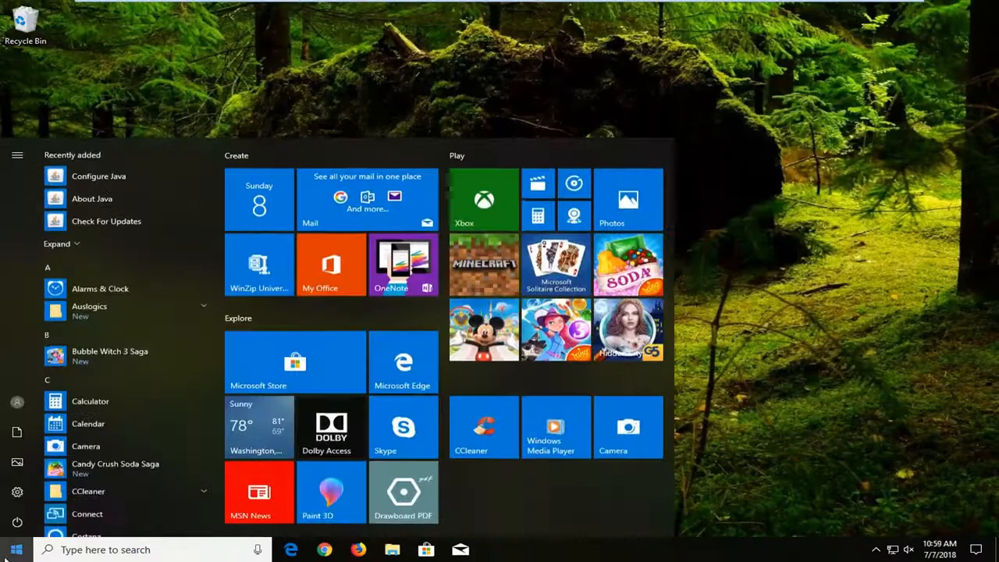
pyautogui.write('setting')
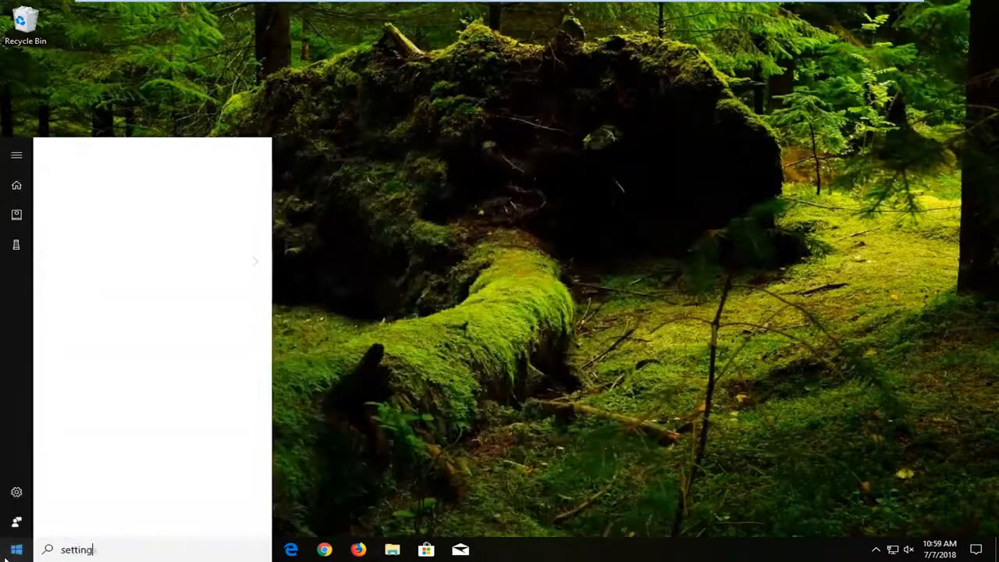
pyautogui.write('s')
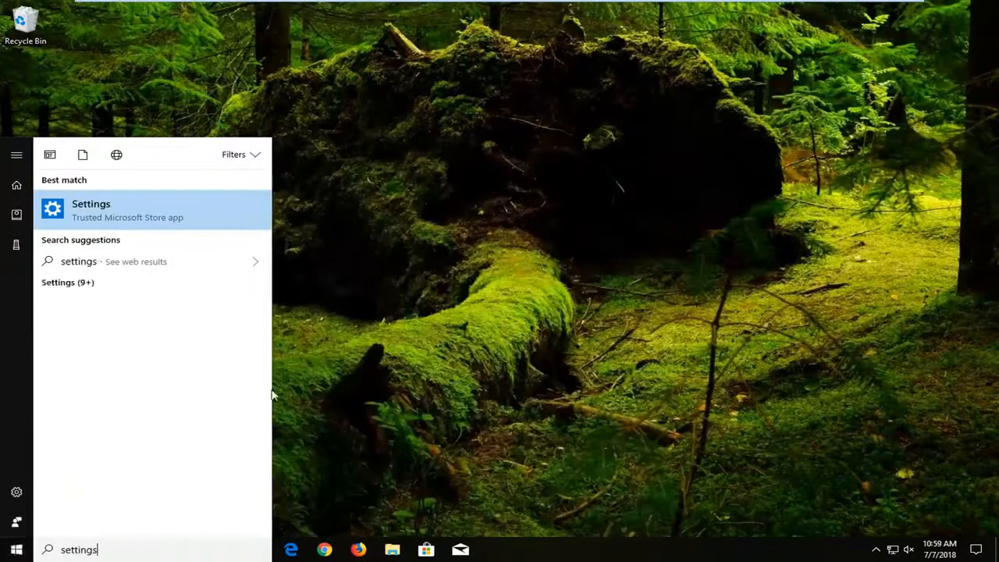
pyautogui.moveTo(203, 217)
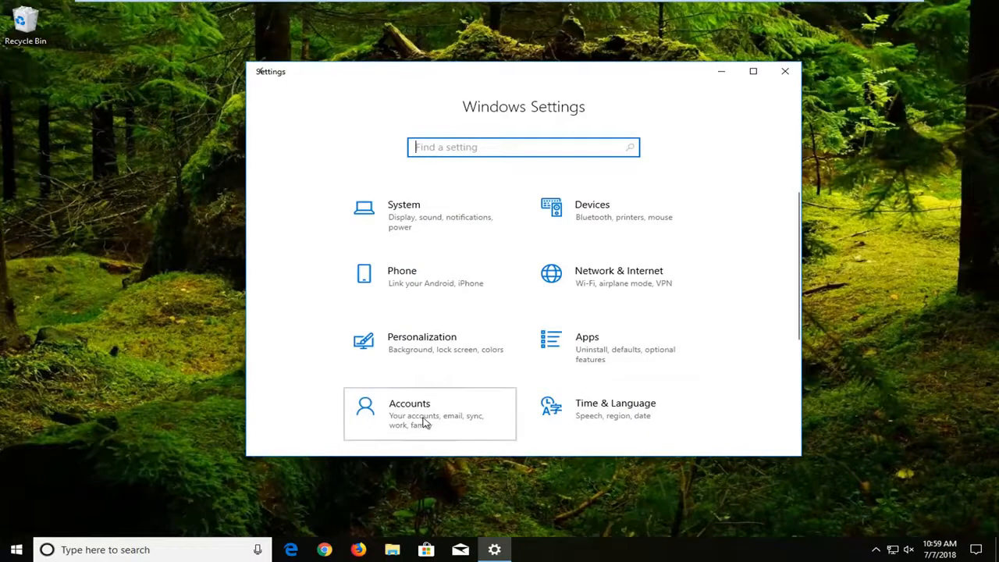
# Go to Accounts in Settings, then the 'Email & app accounts' page.
pyautogui.click(409, 403)
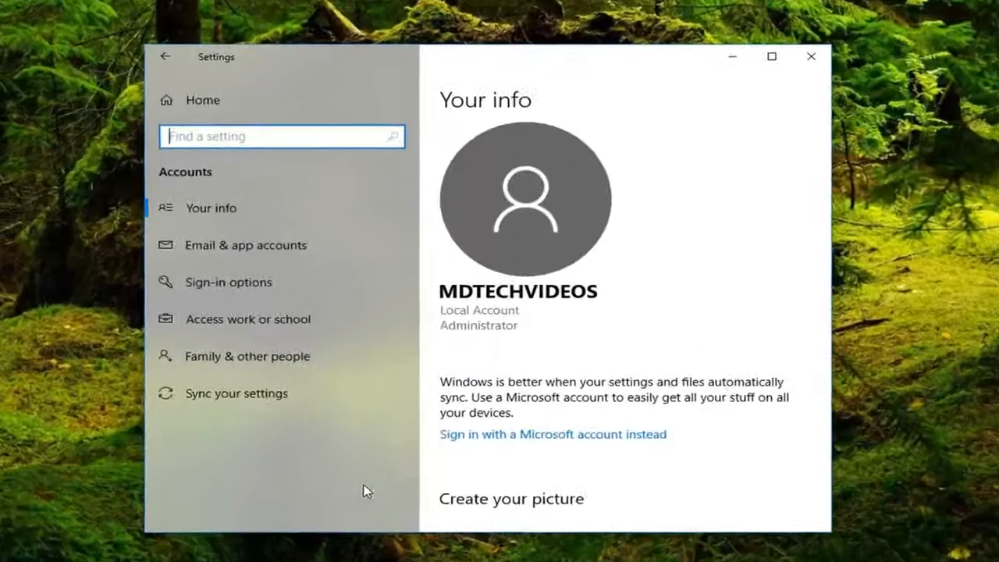
pyautogui.moveTo(238, 293)
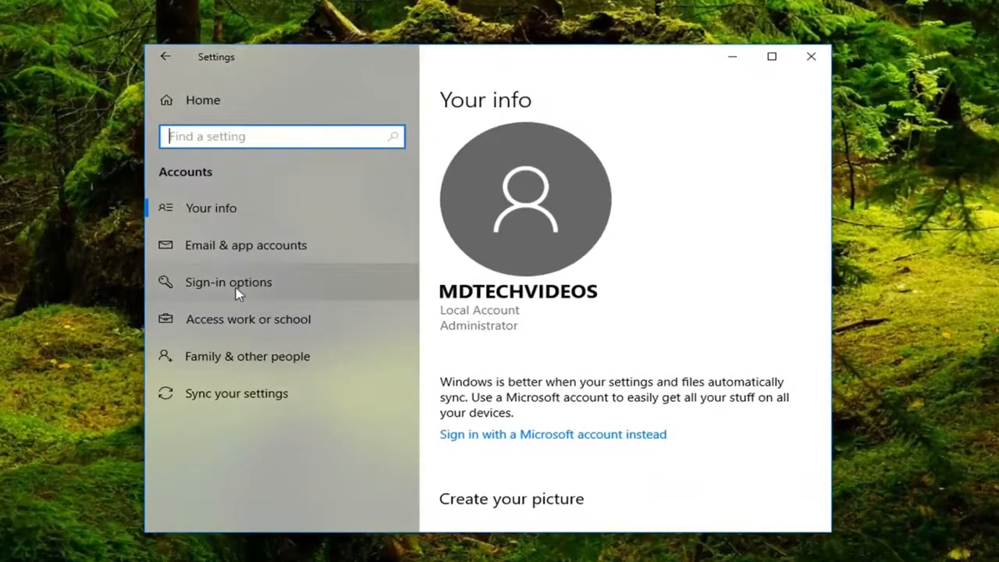
pyautogui.moveTo(74, 256)
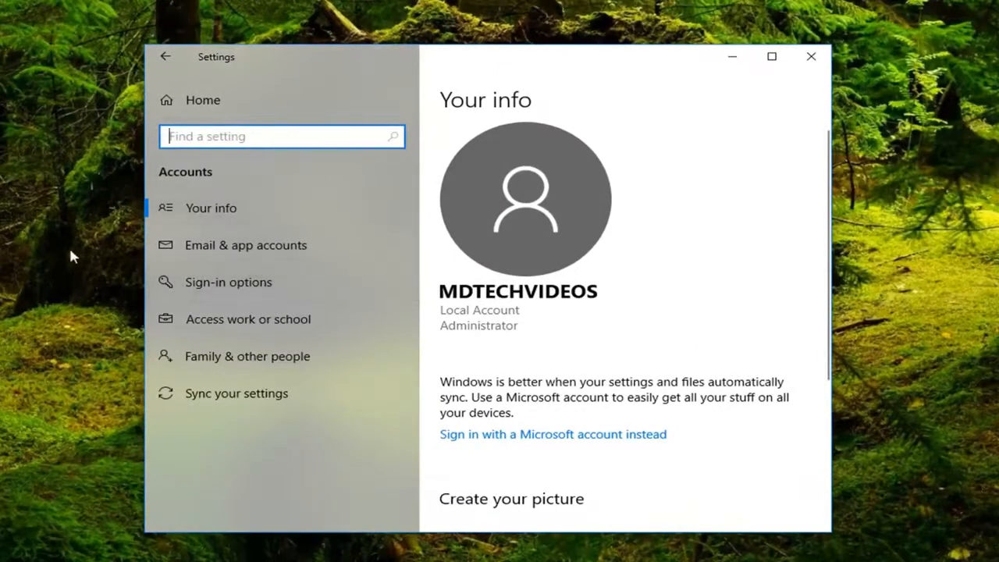
pyautogui.moveTo(254, 258)
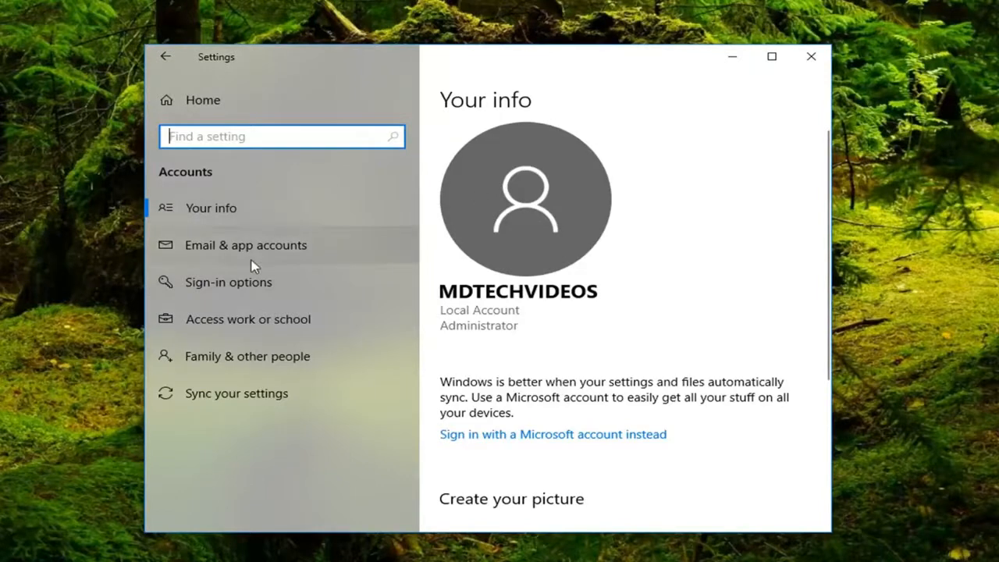
pyautogui.moveTo(307, 201)
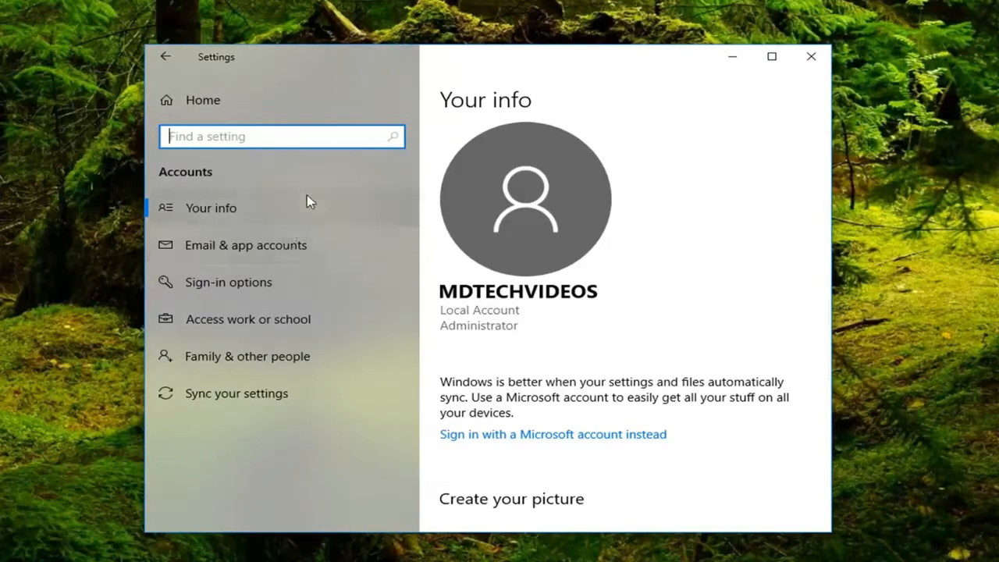
pyautogui.moveTo(226, 252)
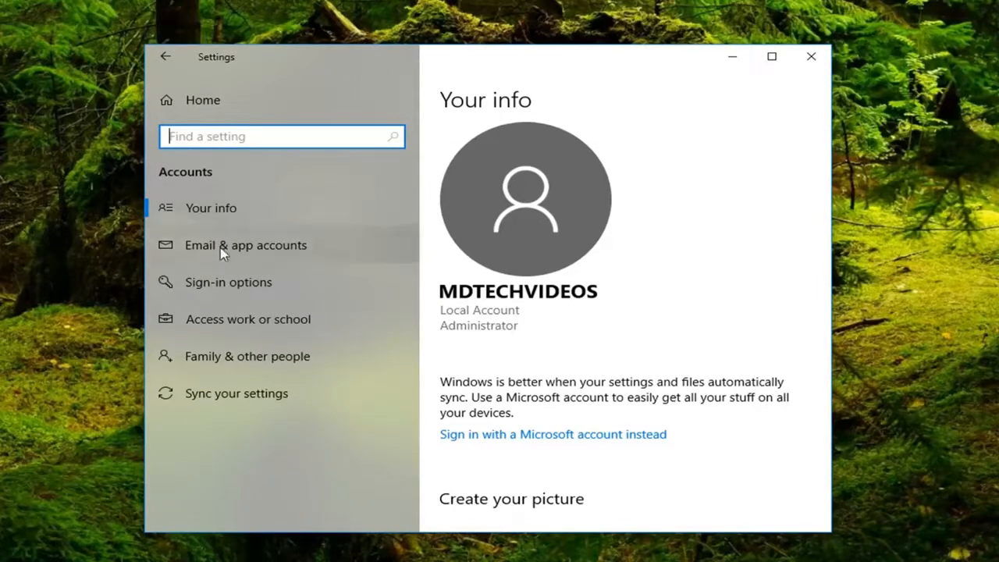
pyautogui.moveTo(281, 250)
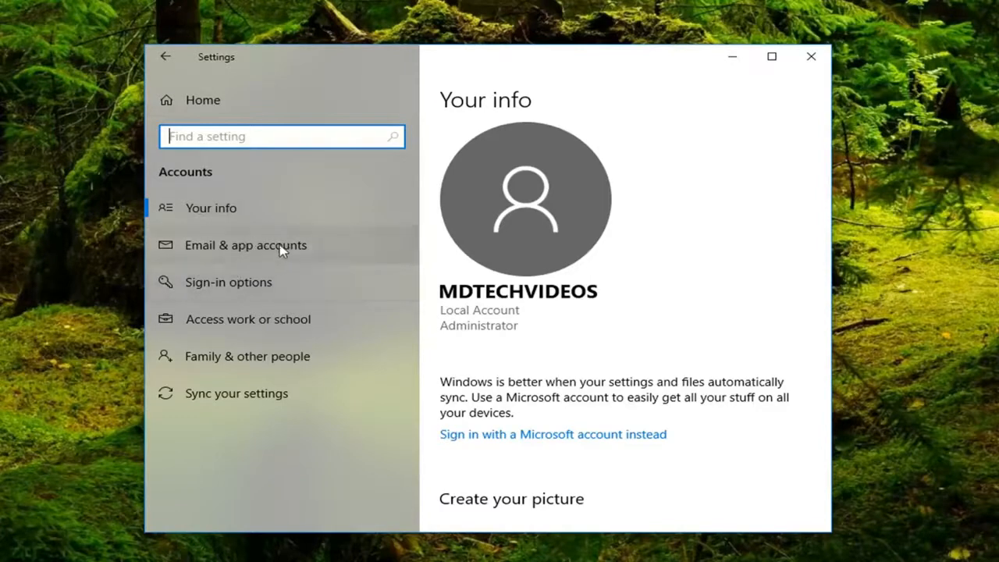
pyautogui.click(245, 244)
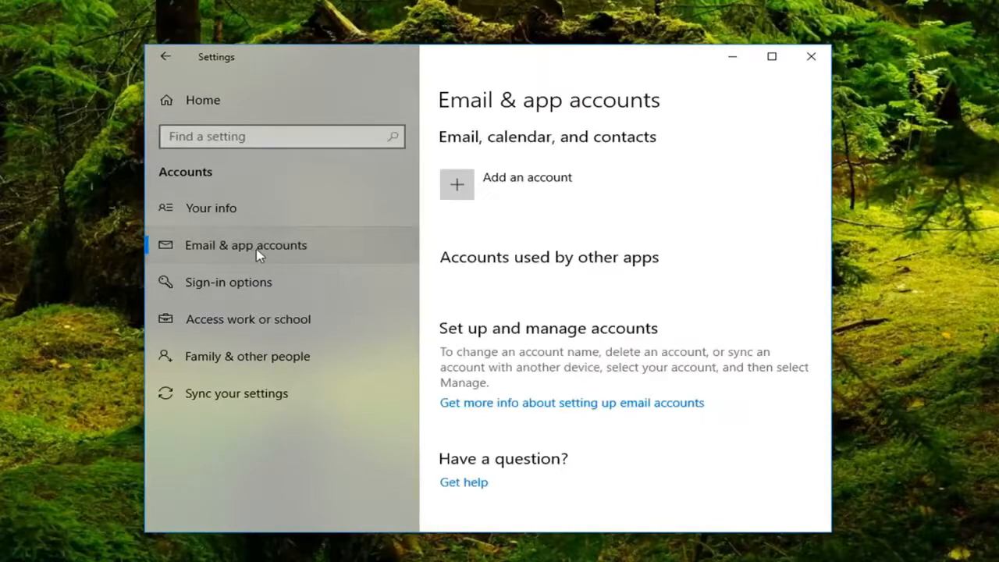